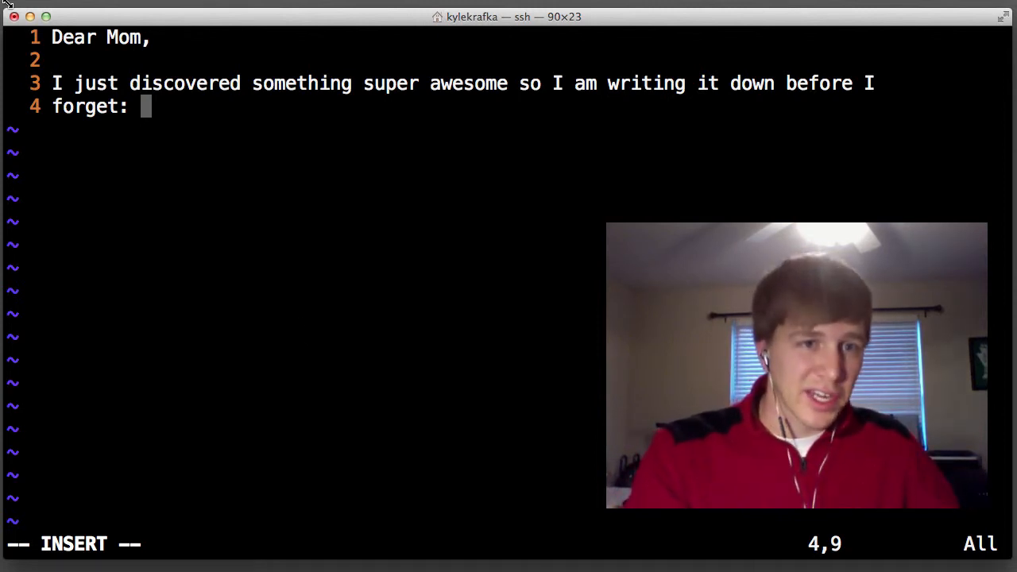
click(10, 13)
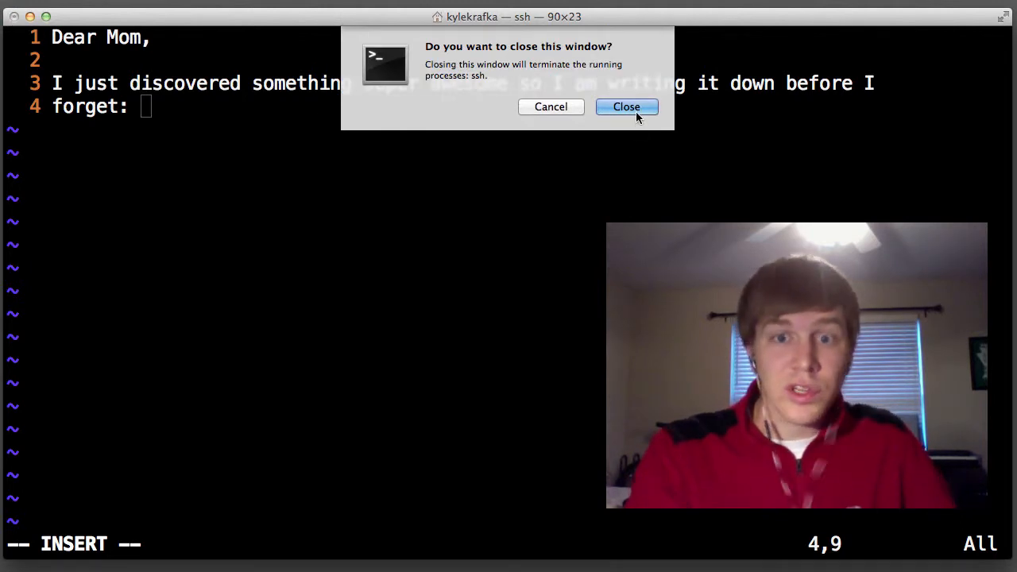
click(626, 106)
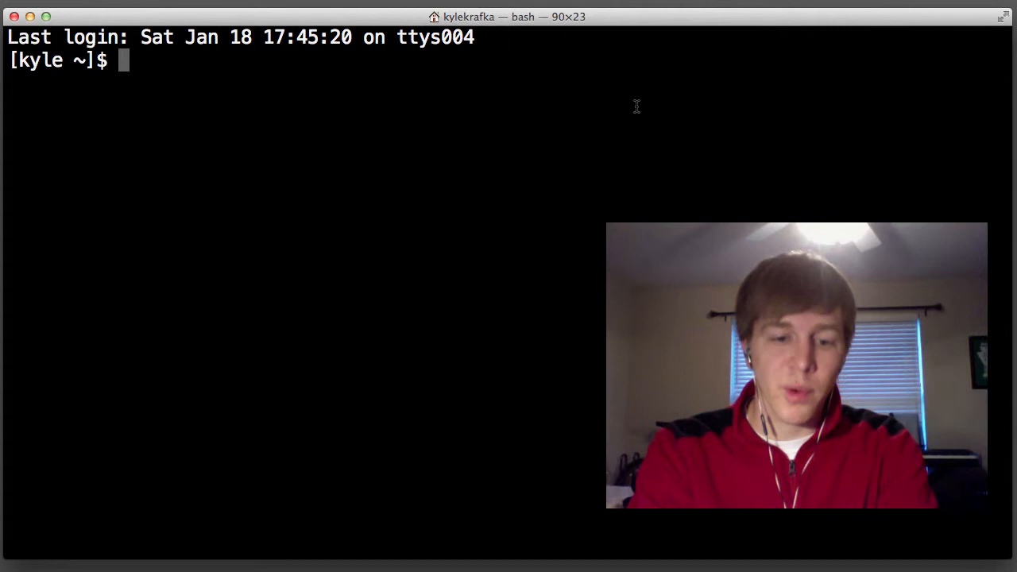
text(ssh student@172.17.149.15)
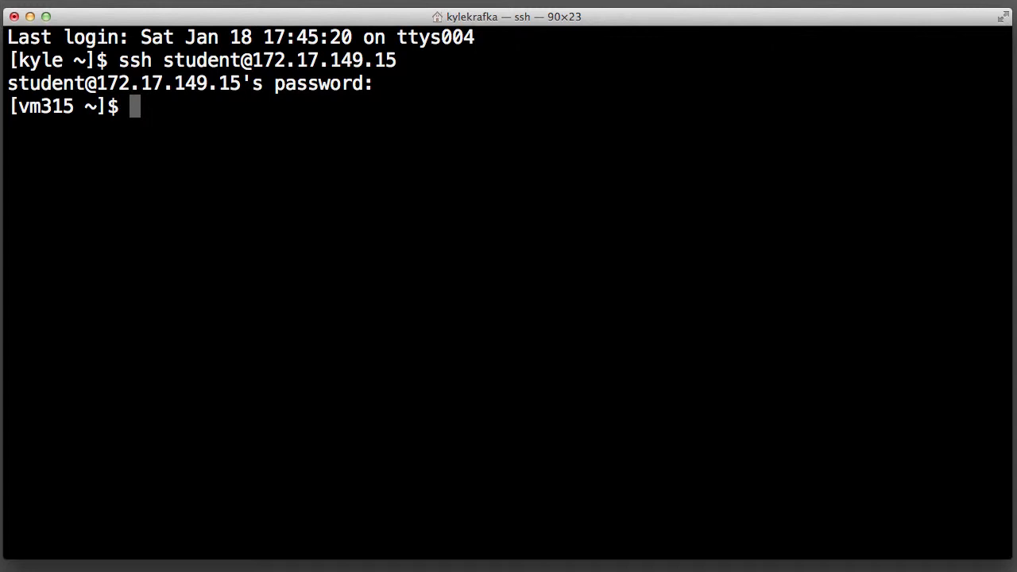
View the man pages for nohup and tmux on the remote machine
text(m)
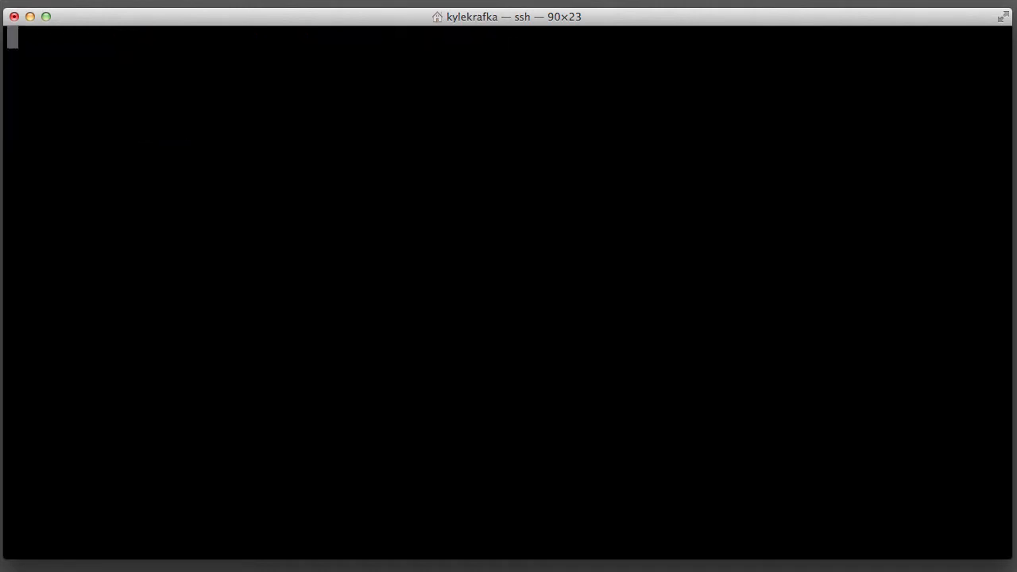
text(man tmux)
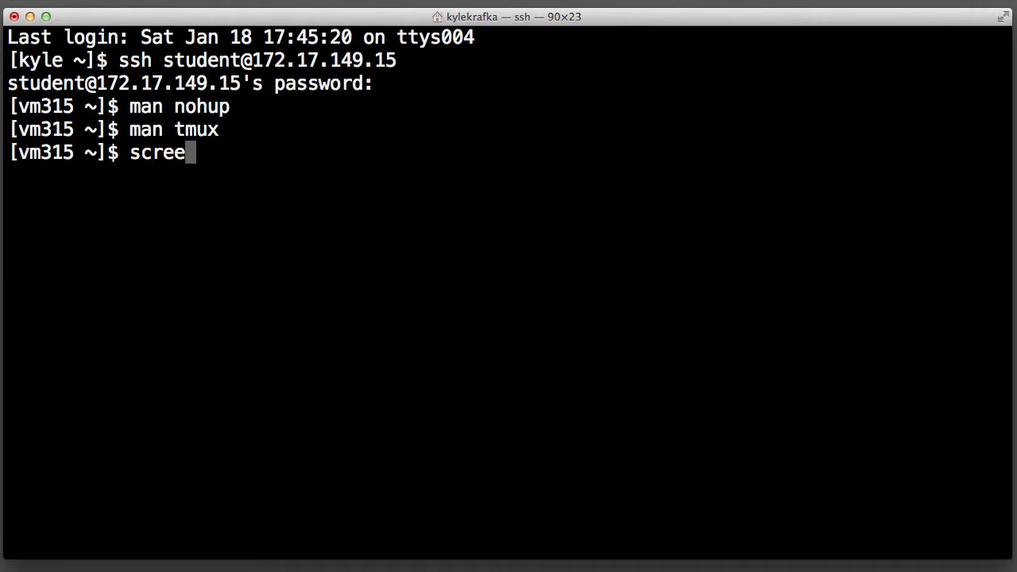
Start screen, launch Vim and insert the text 'Hello'
text(n)
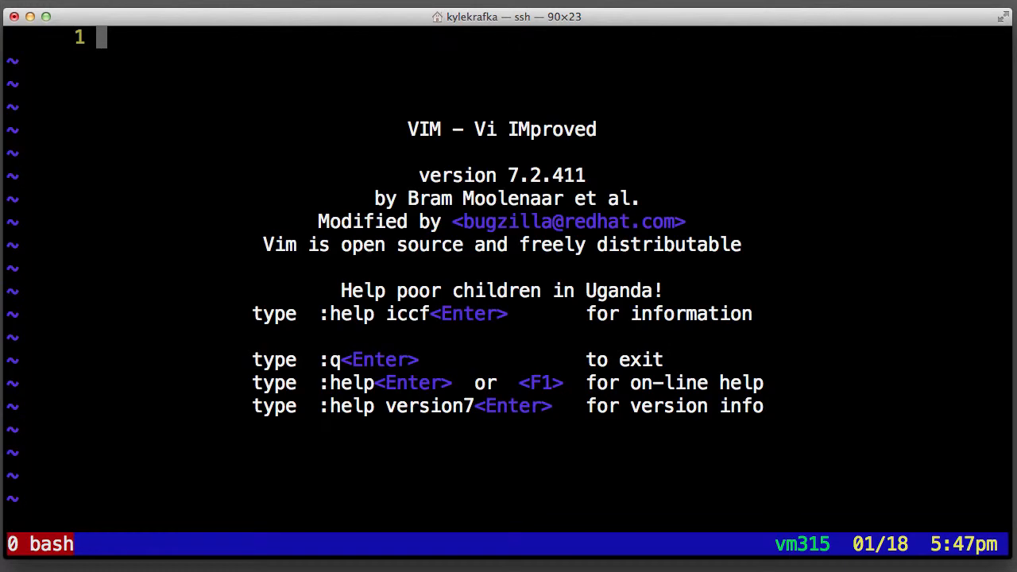
mouse_move(188, 569)
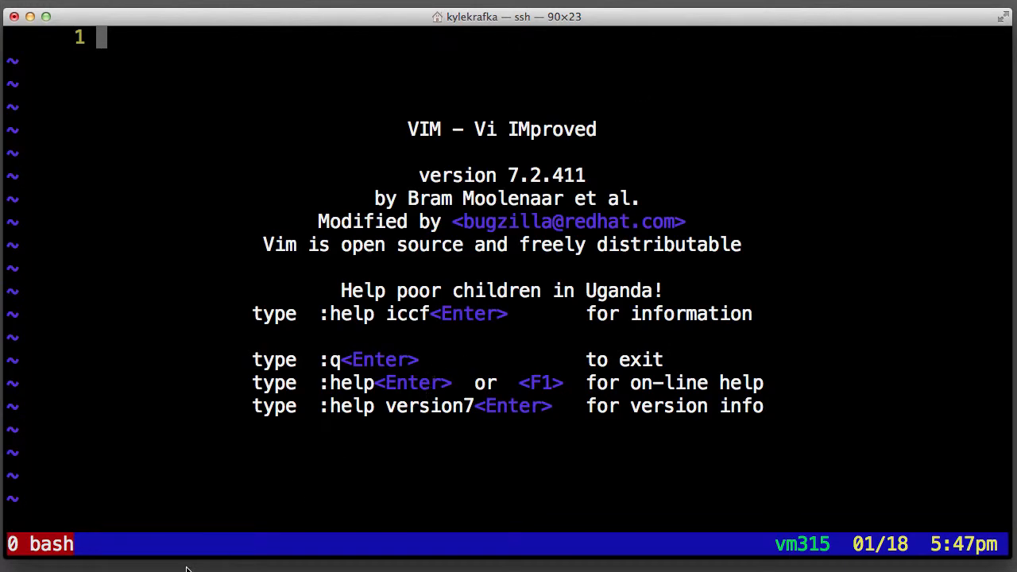
mouse_move(1010, 458)
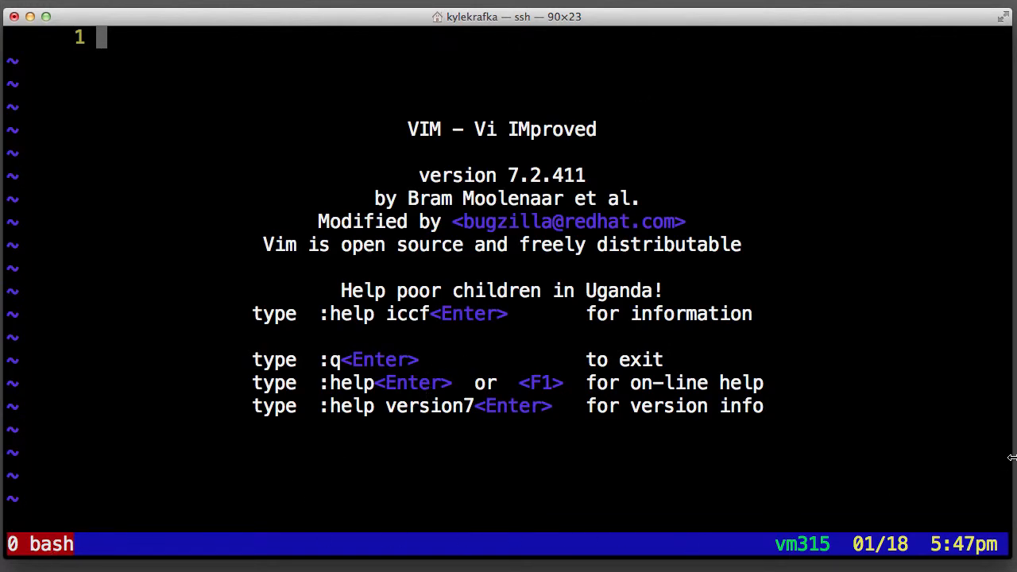
key(i)
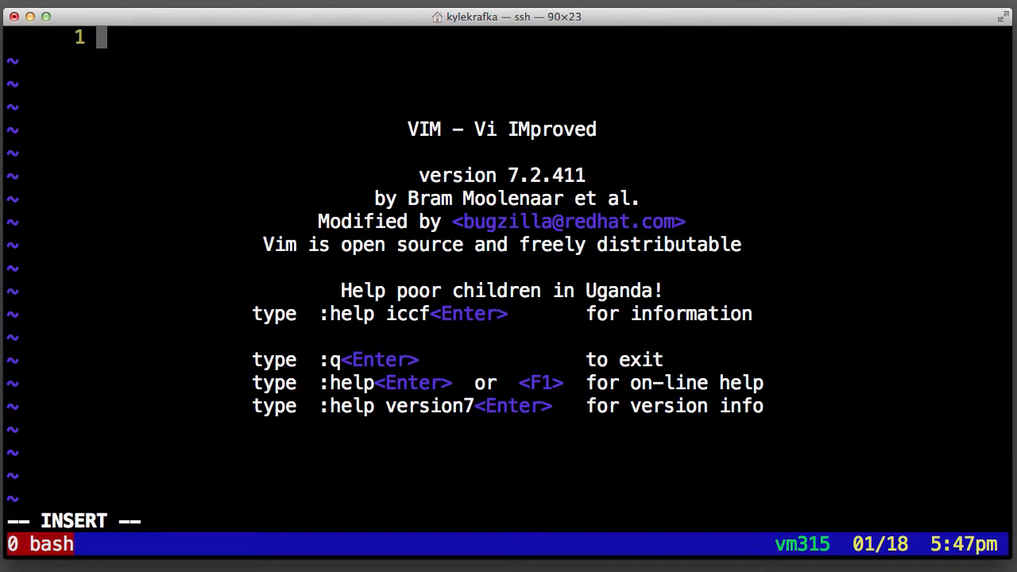
text(Hello)
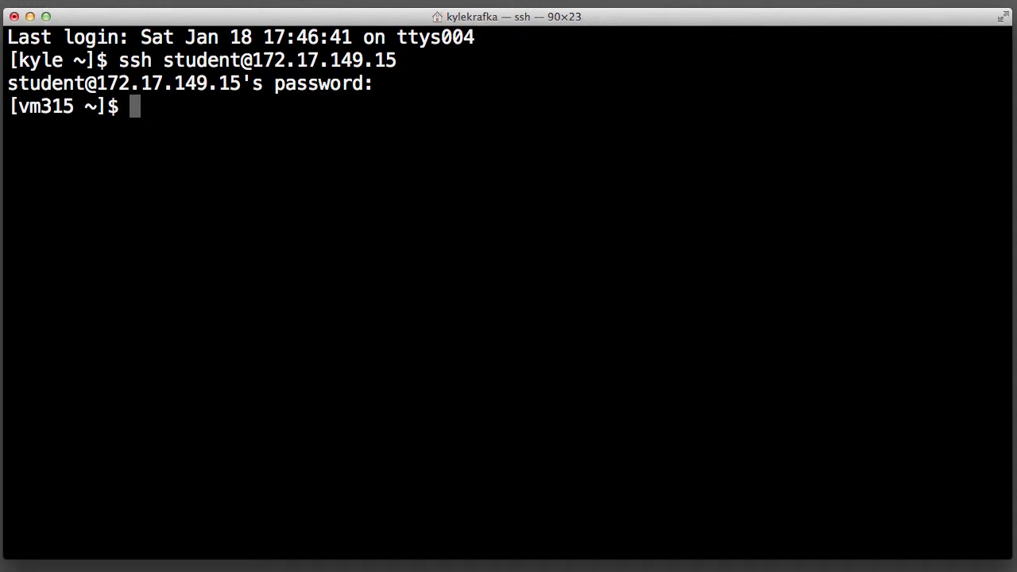
Run screen, then quit Vim without saving using :q!
text(screen)
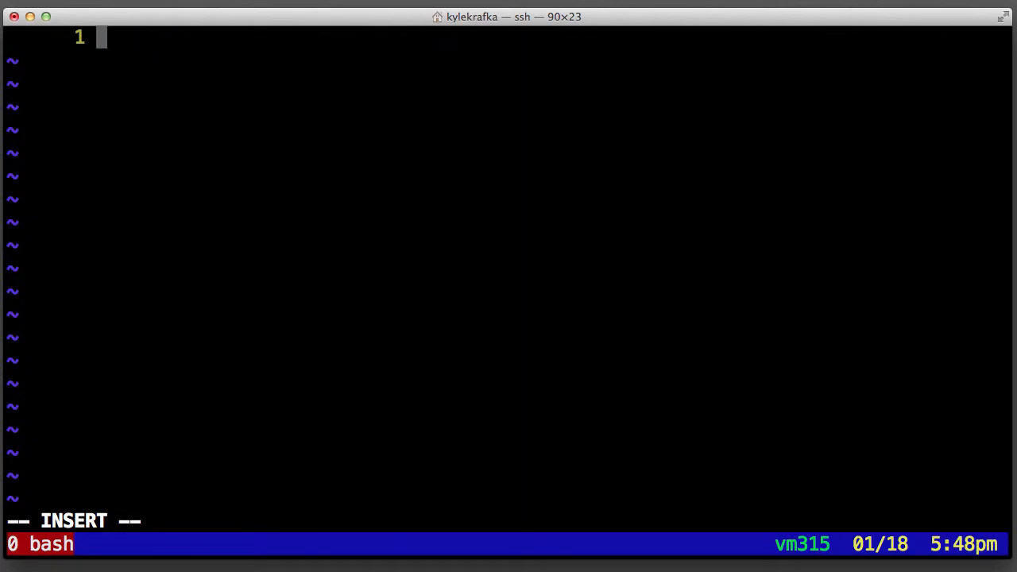
key(Escape)
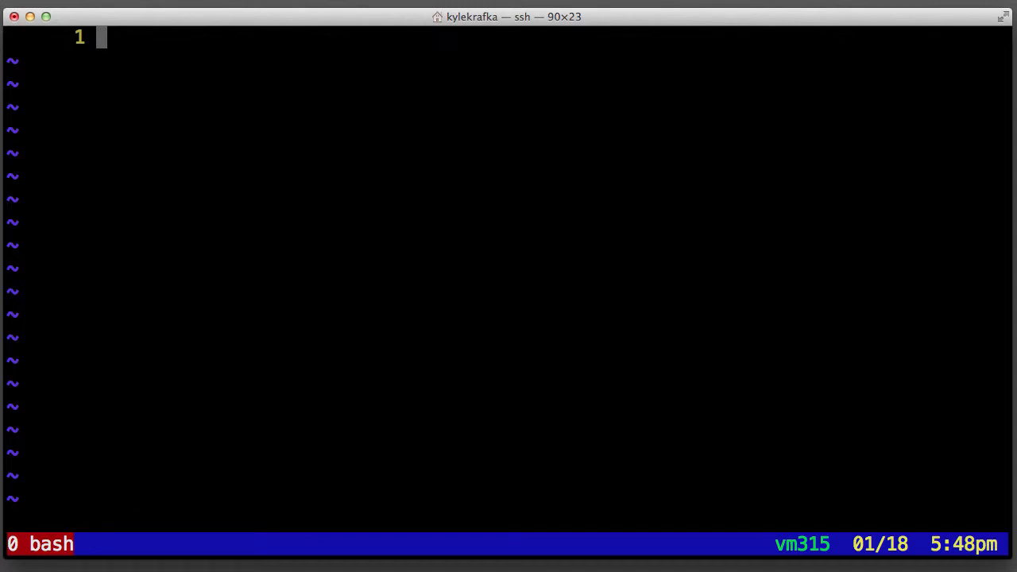
text(:q!)
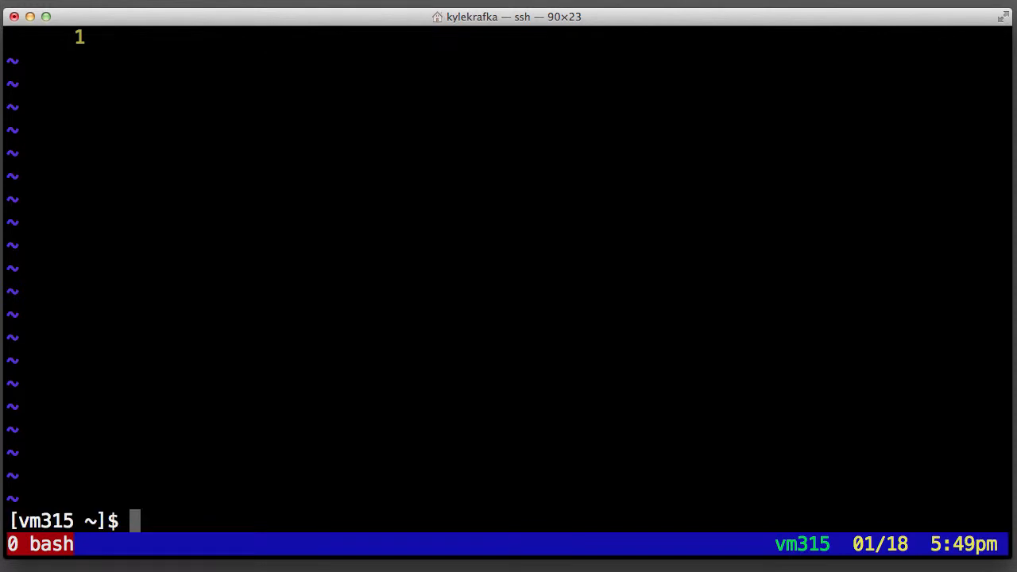
Run screen -d, type junk text in Vim, detach, then reattach with screen -r
text(sc)
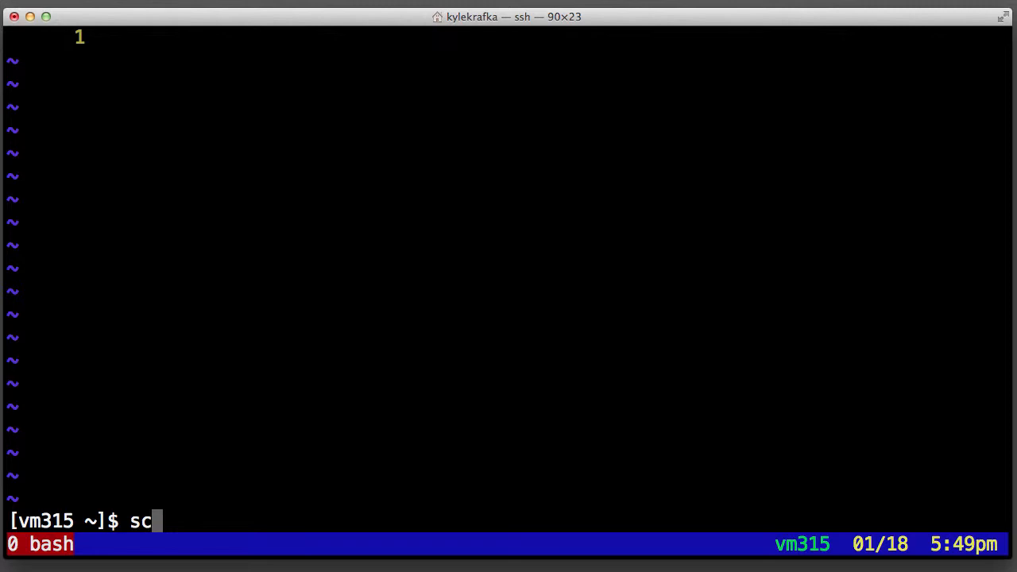
text(reen -d)
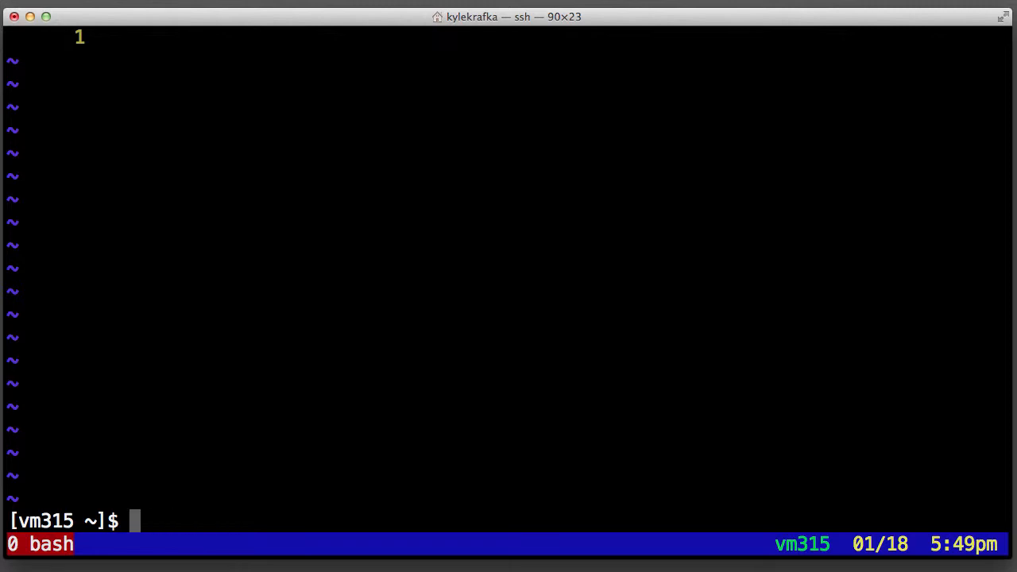
text(vim)
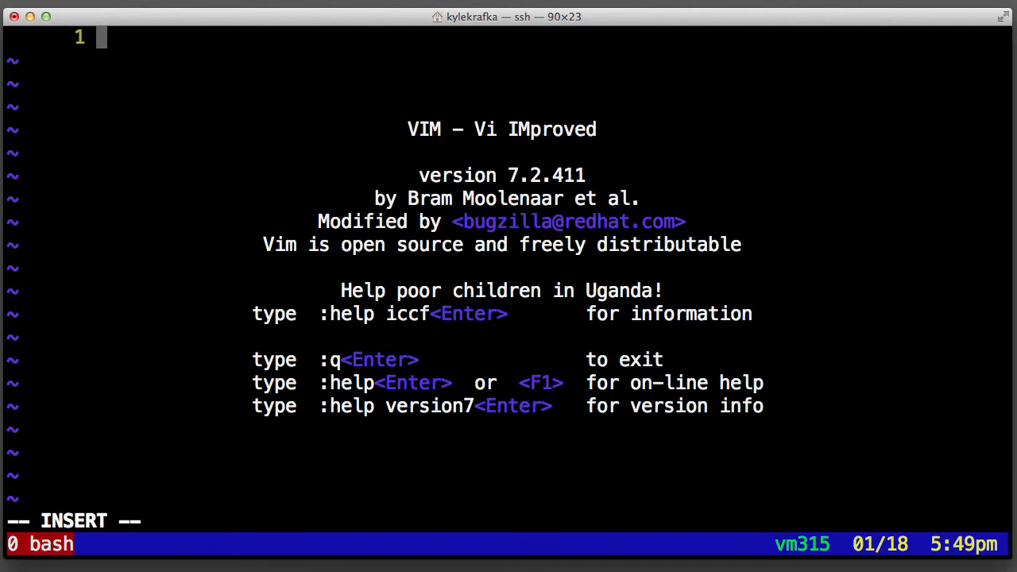
text(sdfasdfasdf)
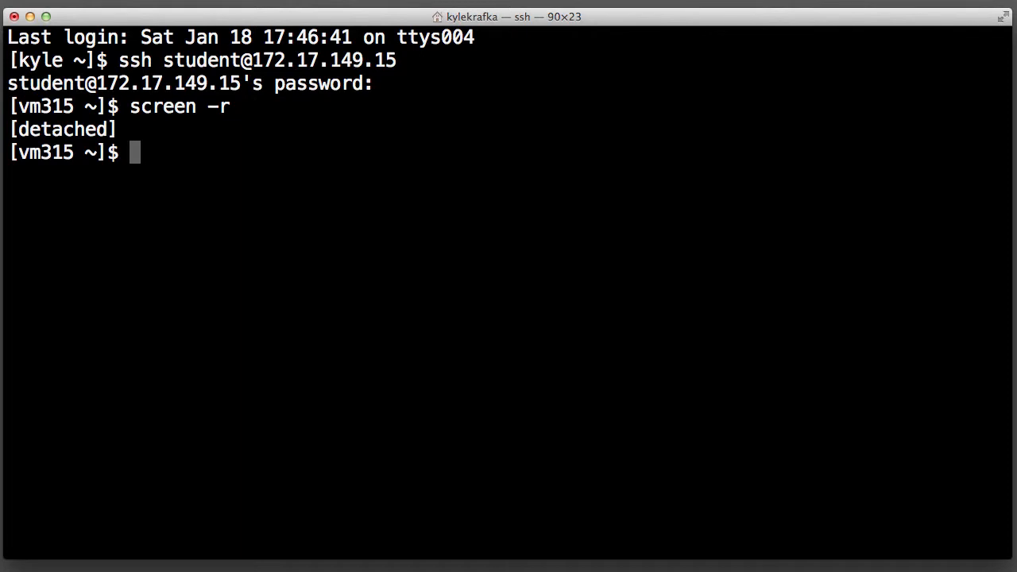
text(screen -r)
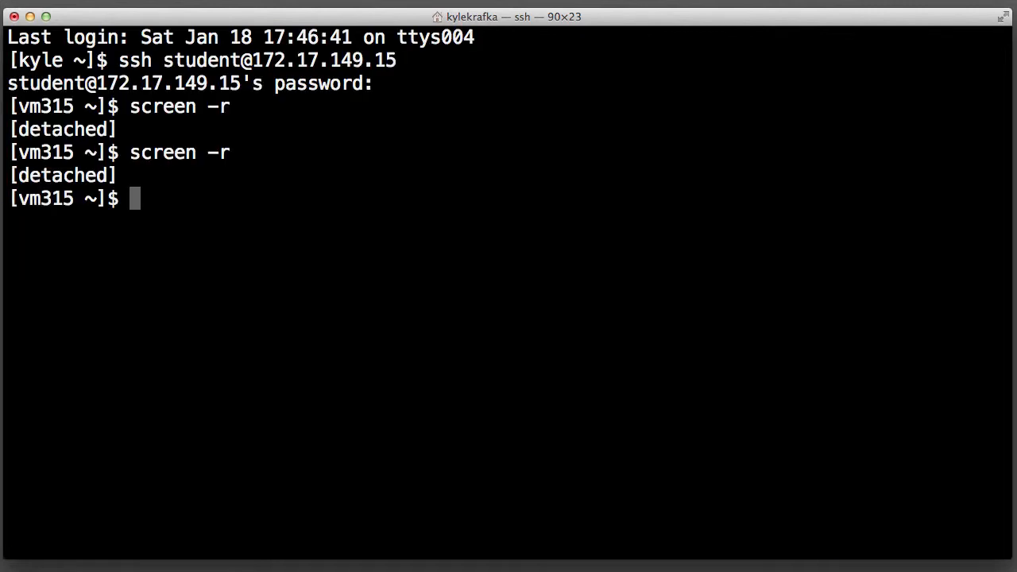
Browse the screen man page down to the COMMAND-LINE OPTIONS section
text(screen -r)
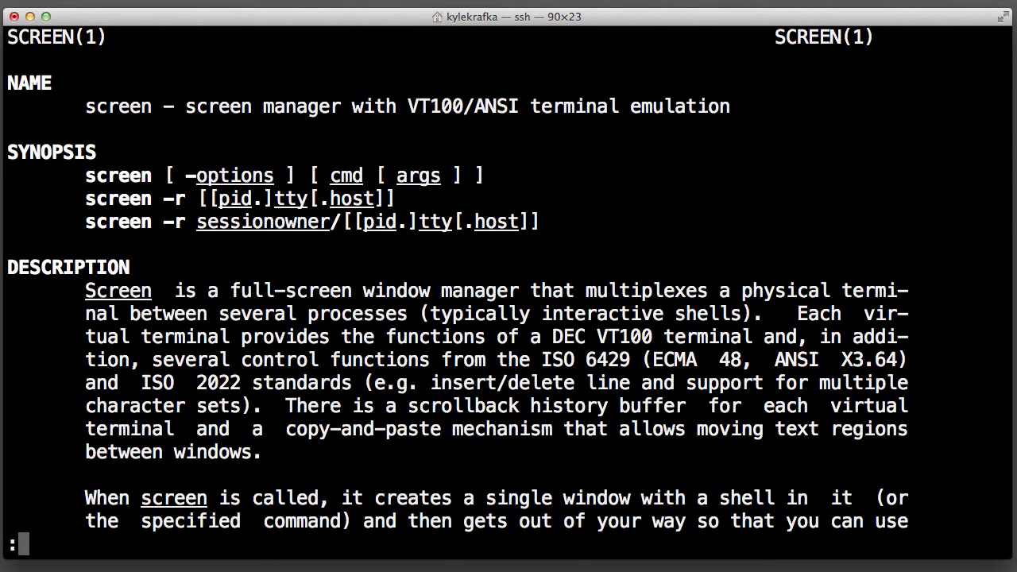
scroll(down, 3)
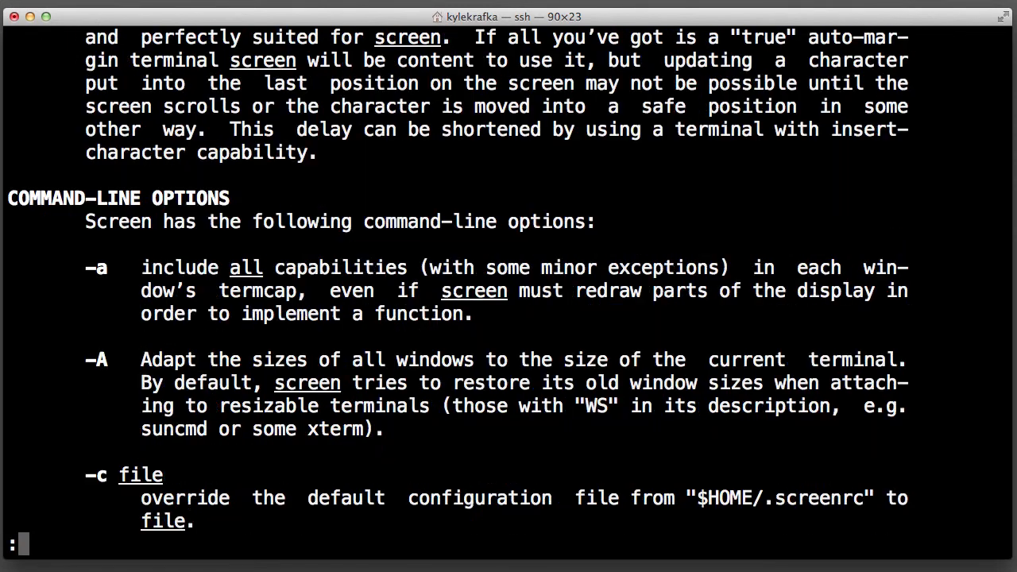
scroll(down, 3)
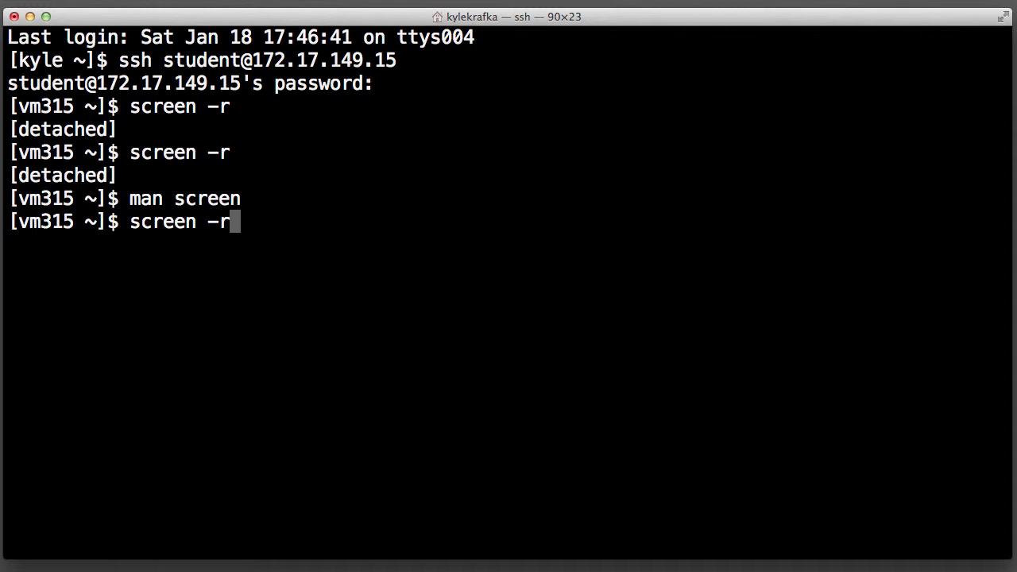
Reattach the session resized to the window with screen -raAd, then detach
text(aA)
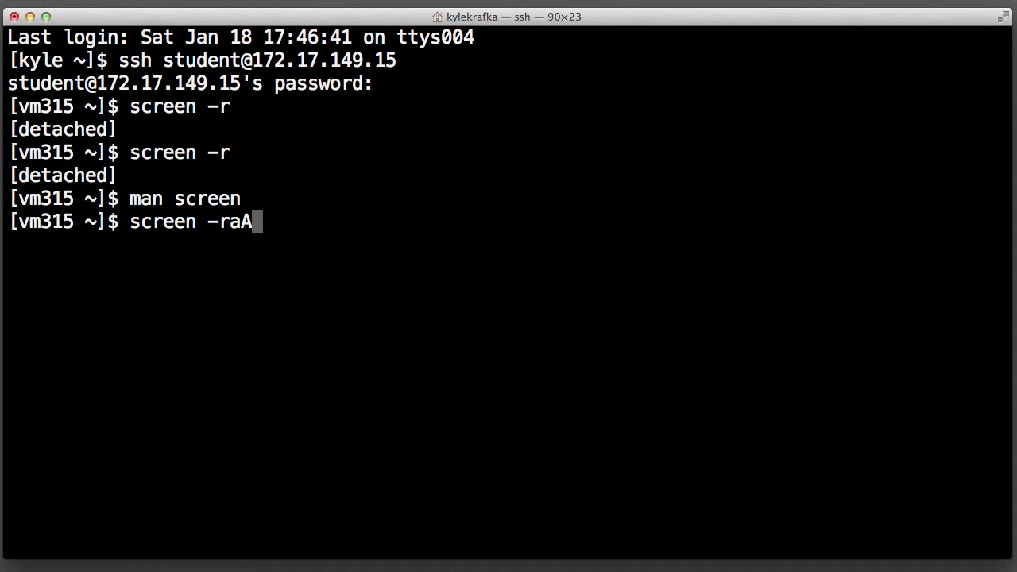
text(d)
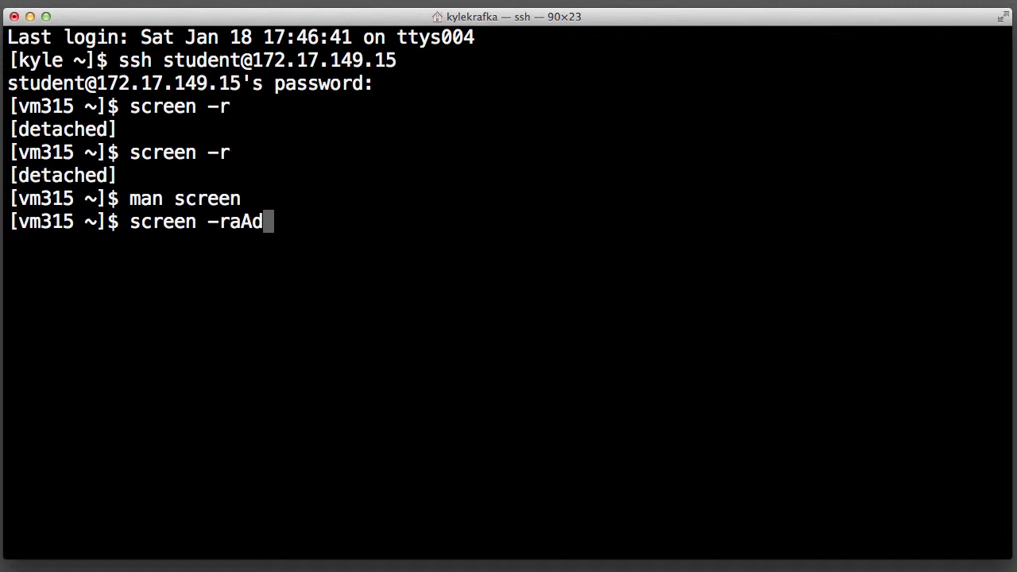
key(Return)
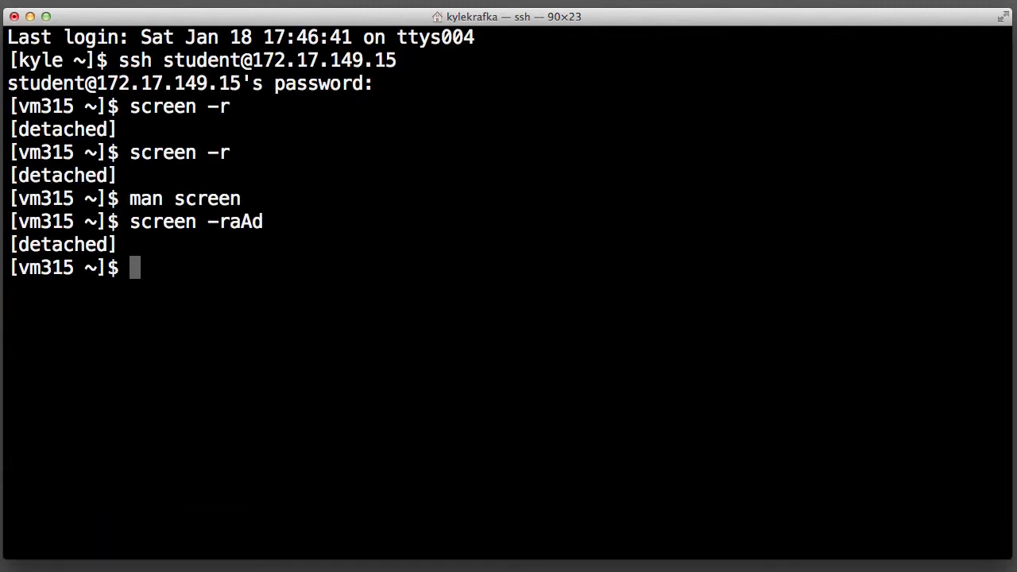
Run screen -list to show the one detached session on vm315
text(screen -)
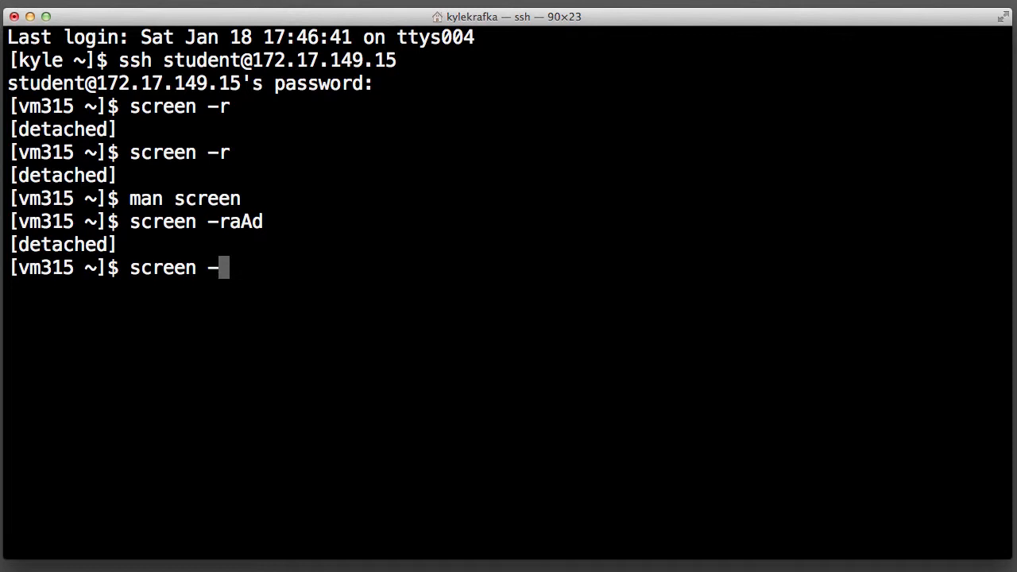
text(list)
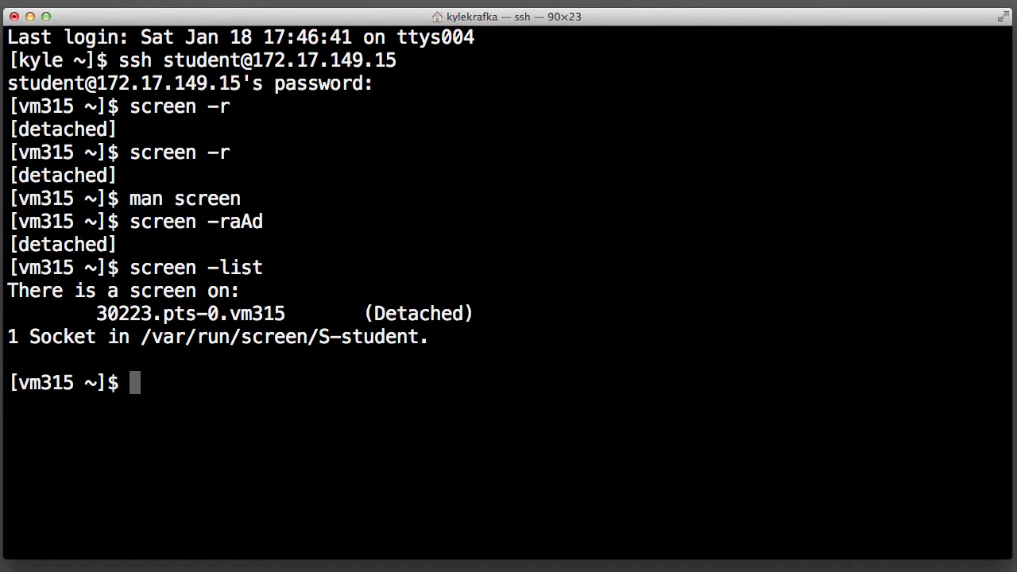
text(s)
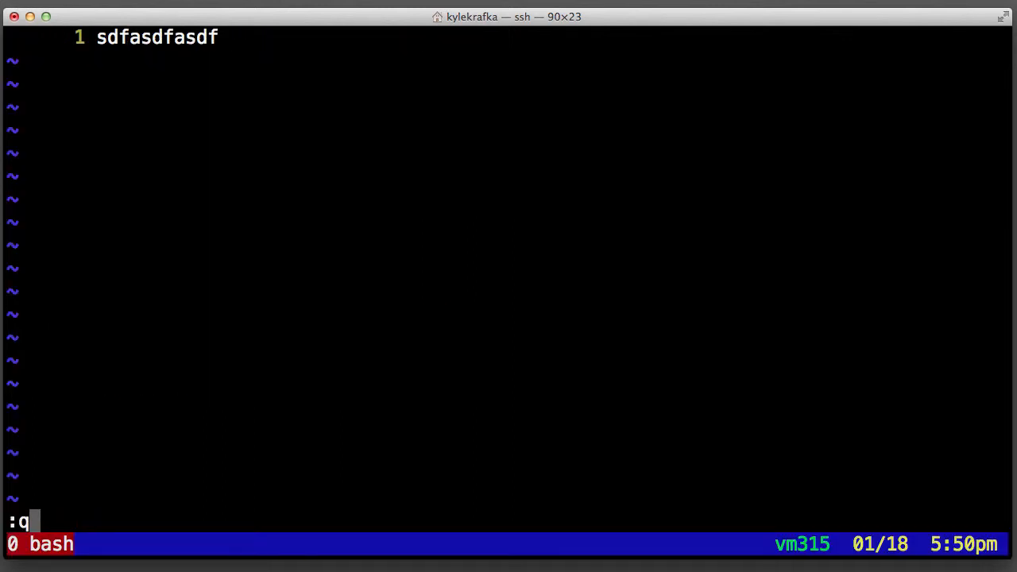
Quit Vim and exit the shell to terminate the screen session
key(Return)
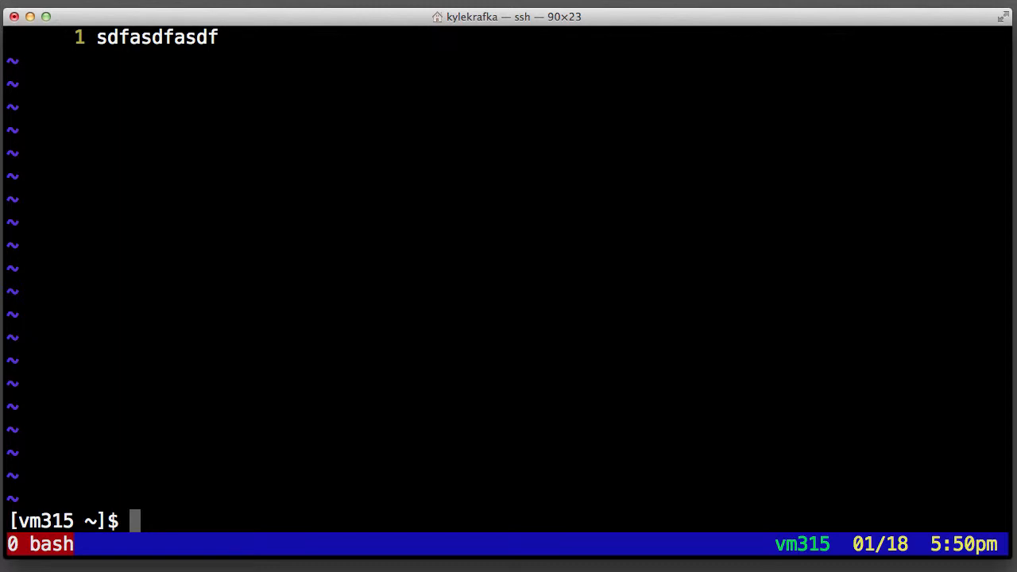
text(exit)
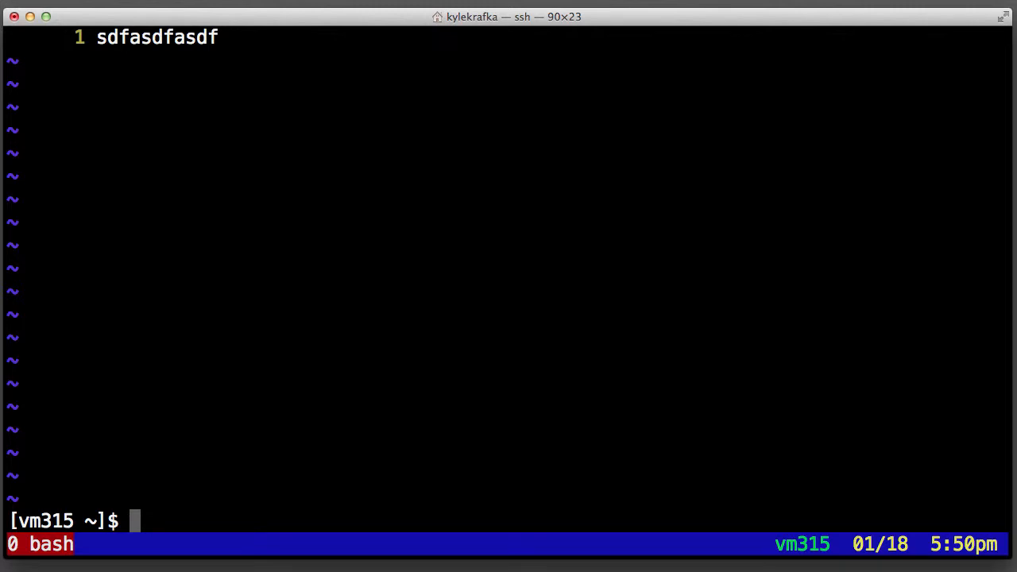
key(ctrl+d)
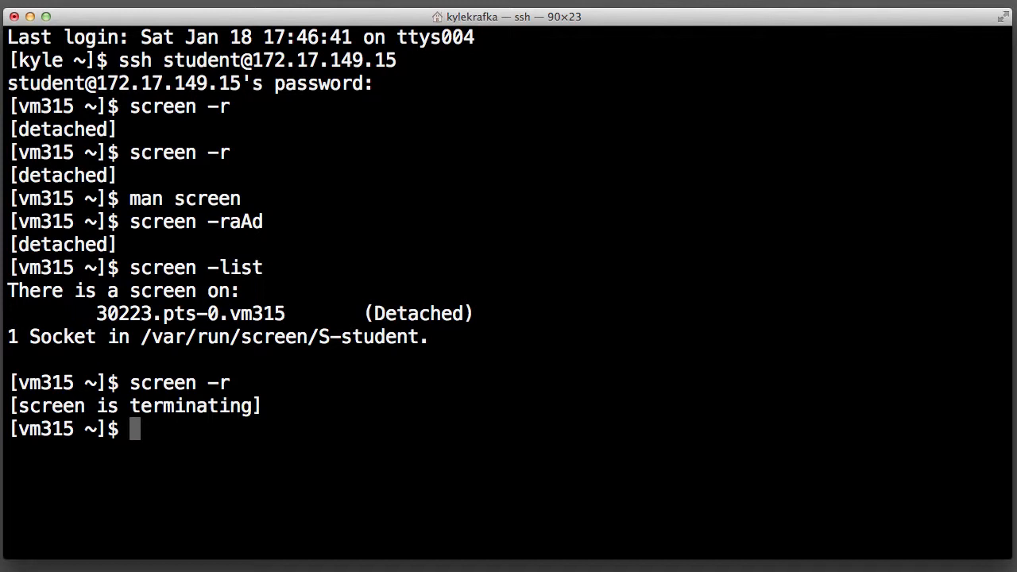
Open the .screenrc configuration file in vi for editing
text(v)
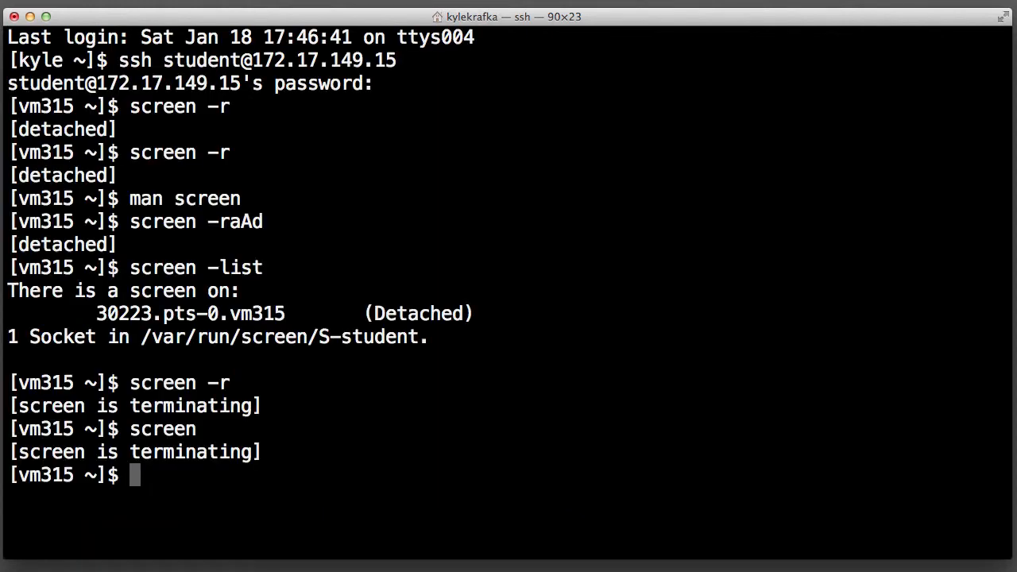
text(vi)
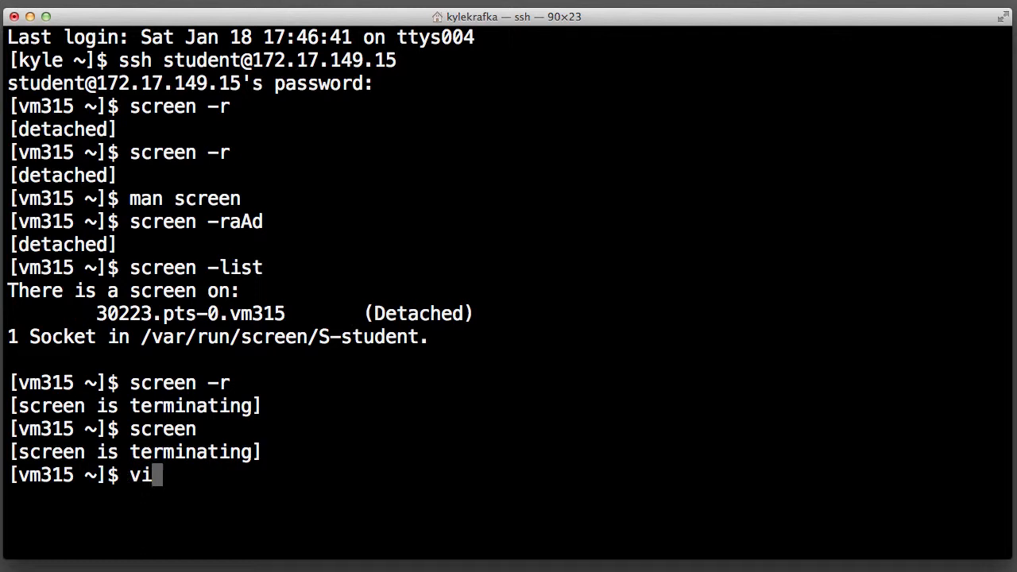
text(.screen)
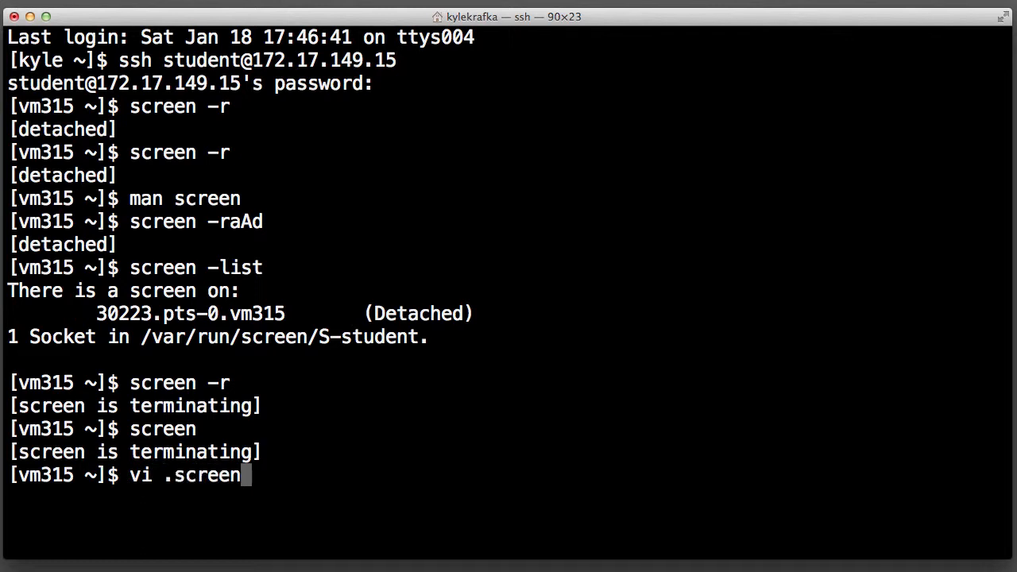
text(rc)
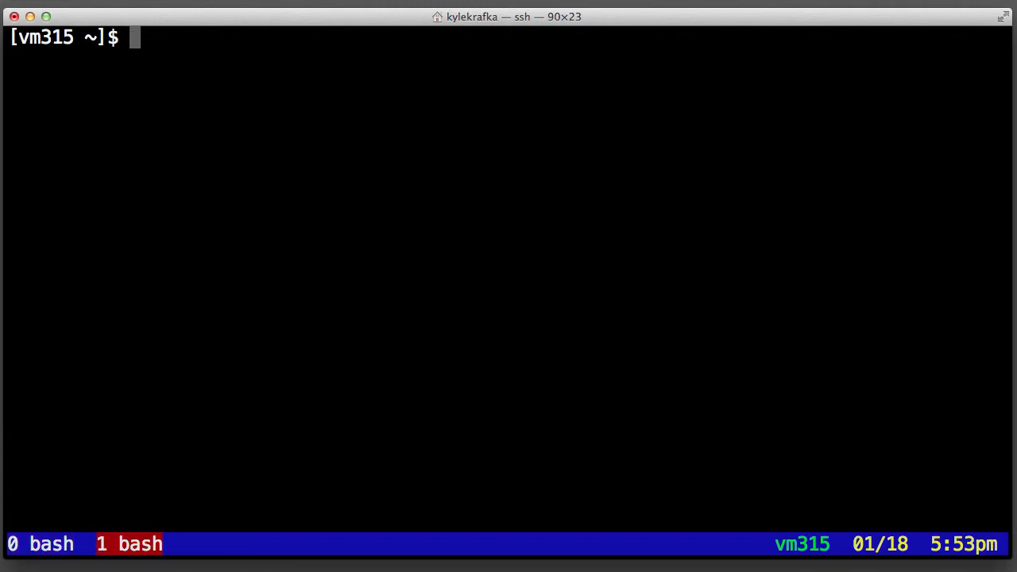
mouse_move(103, 548)
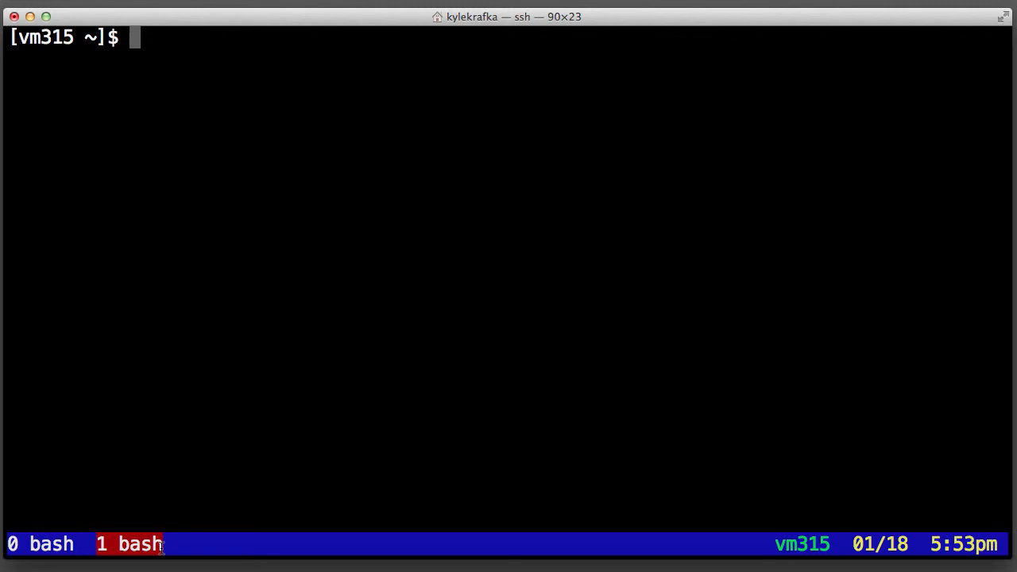
Run vim in window 1 with the line 'This is a test', then toggle back to the previous window
text(vim)
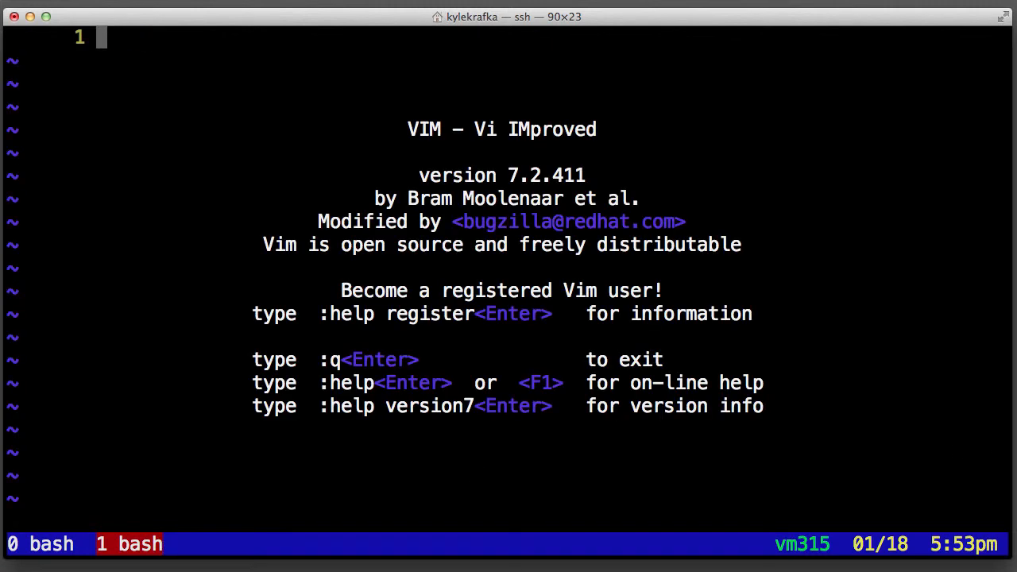
text(This is a test)
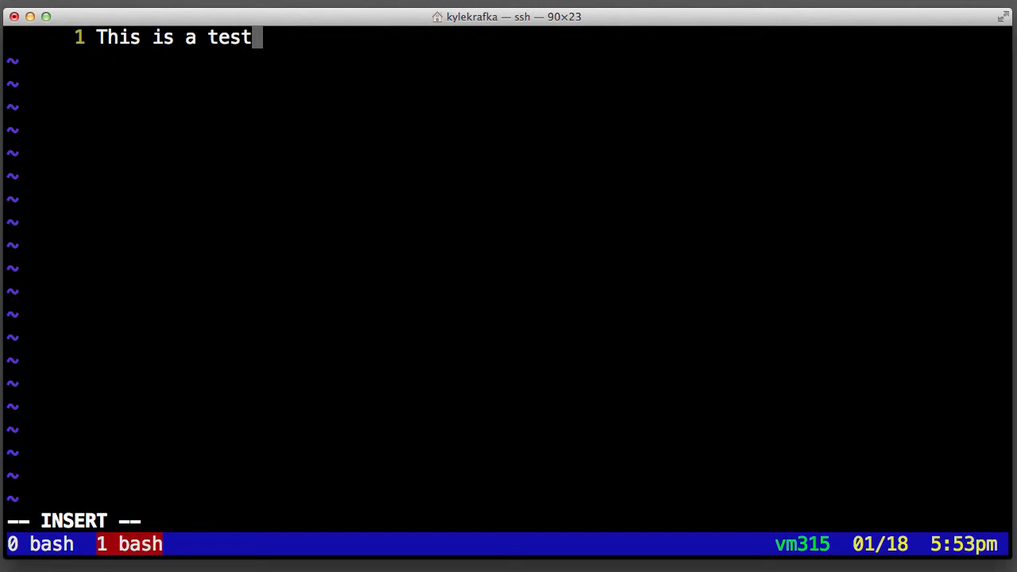
key(ctrl+a)
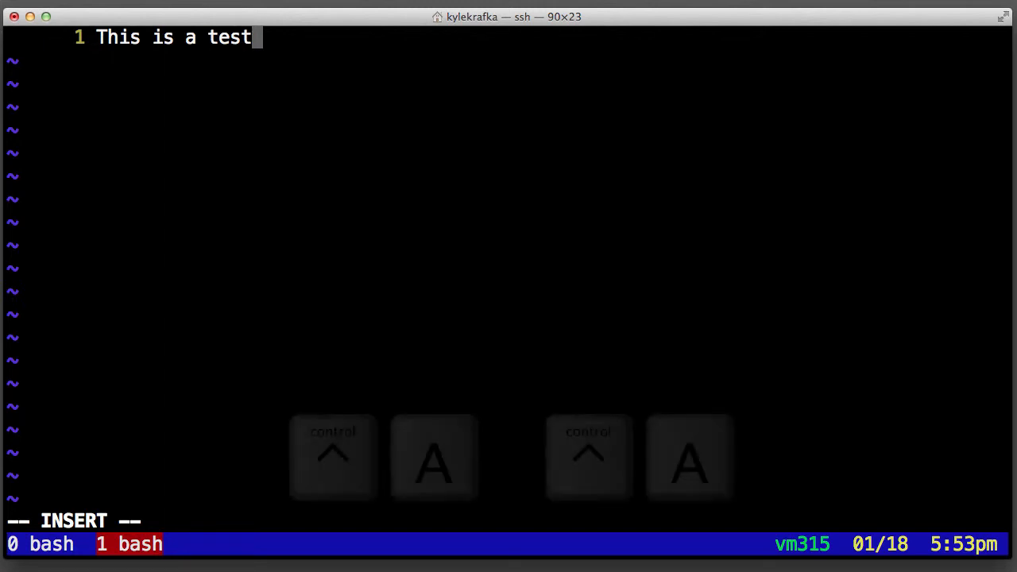
key(ctrl+a)
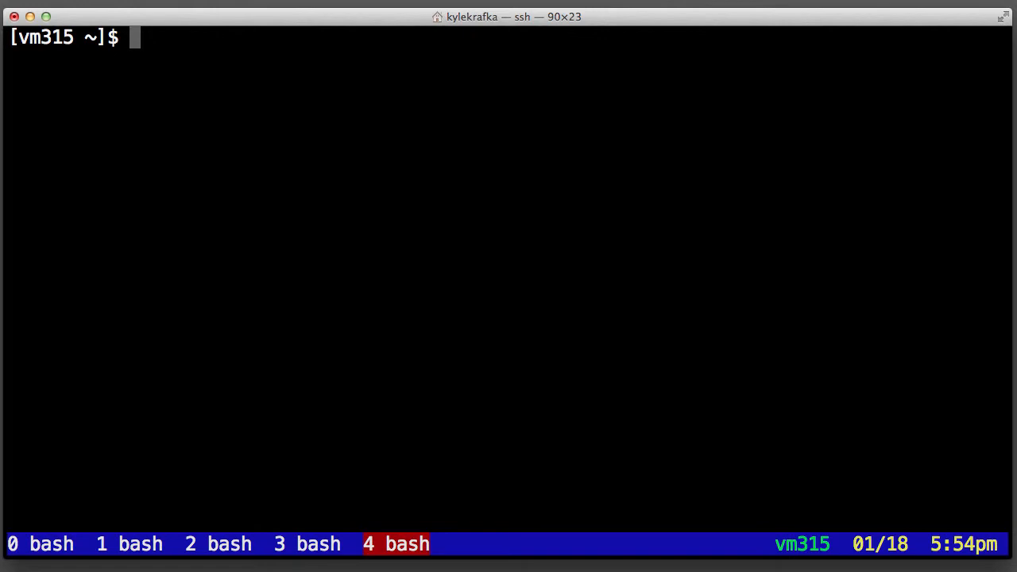
Run 'man screen' in window 4 to display the screen manual page
text(v)
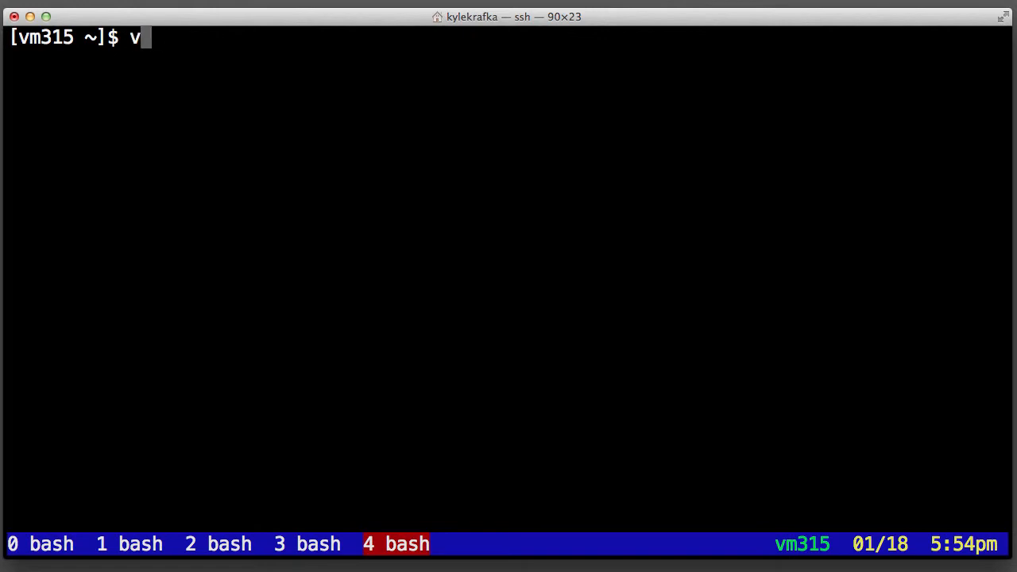
text(man screen)
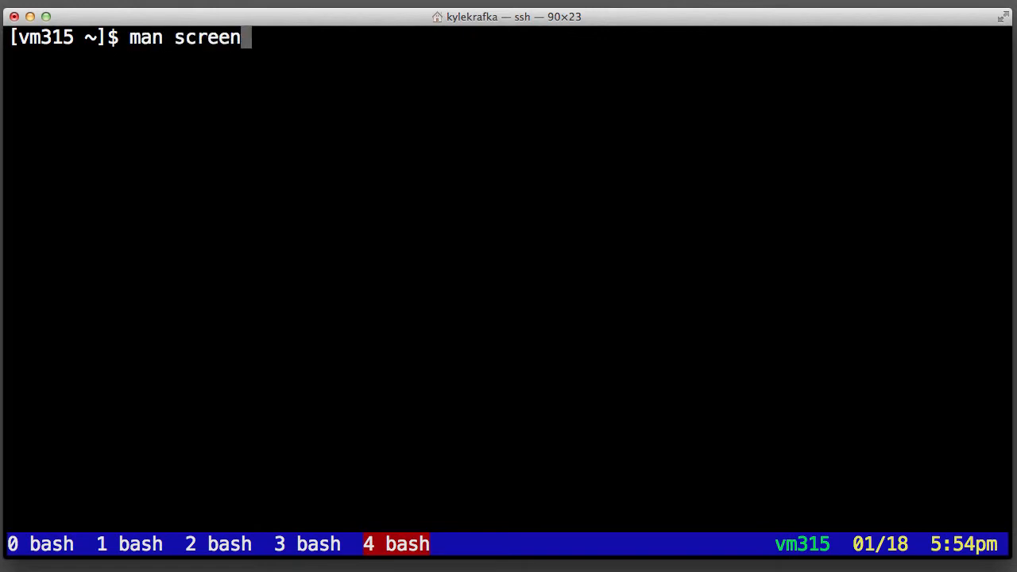
key(Return)
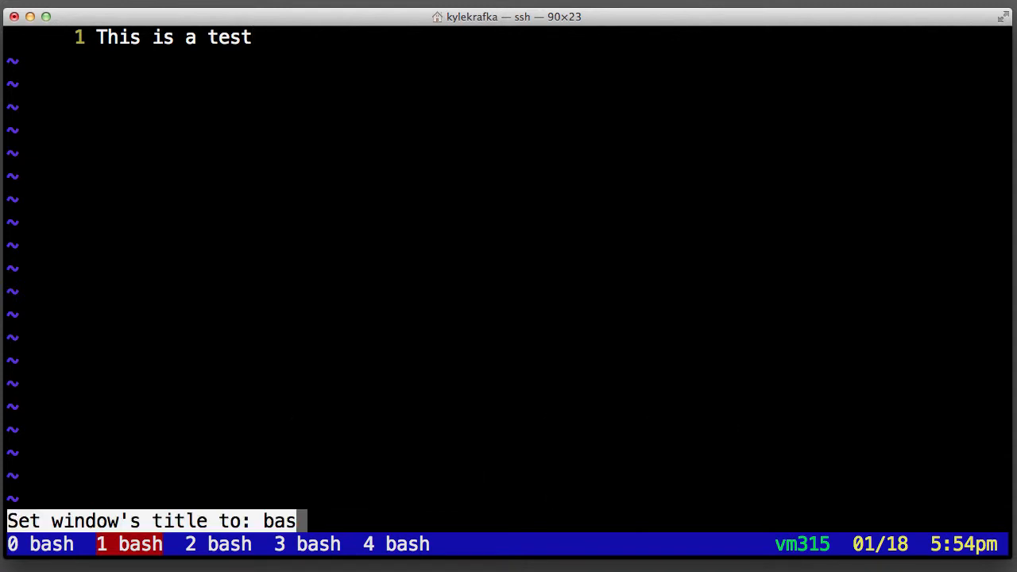
Retitle window 1 as 'Editor' and window 4 as 'Man Pages'
key(BackSpace)
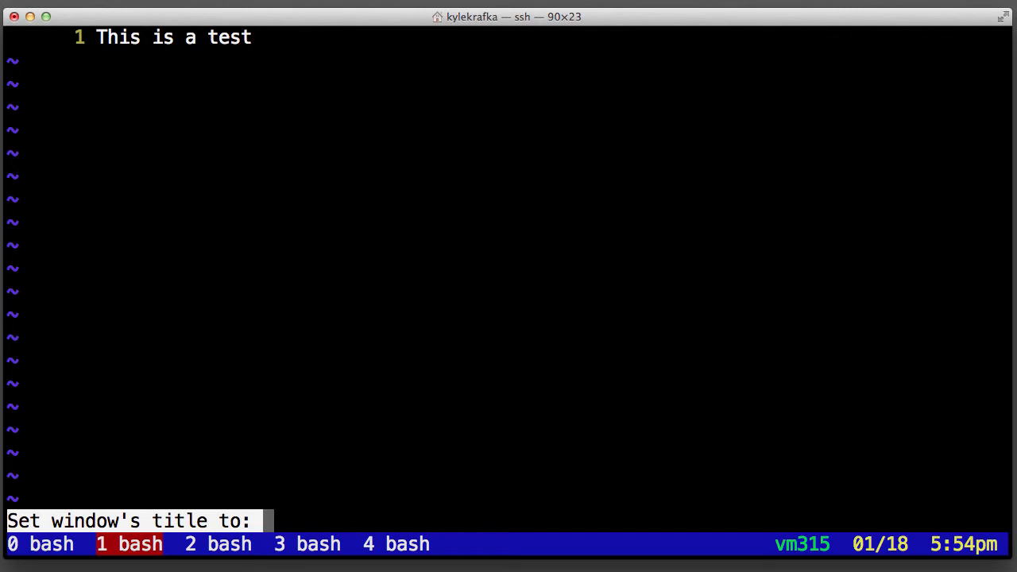
text(Editor)
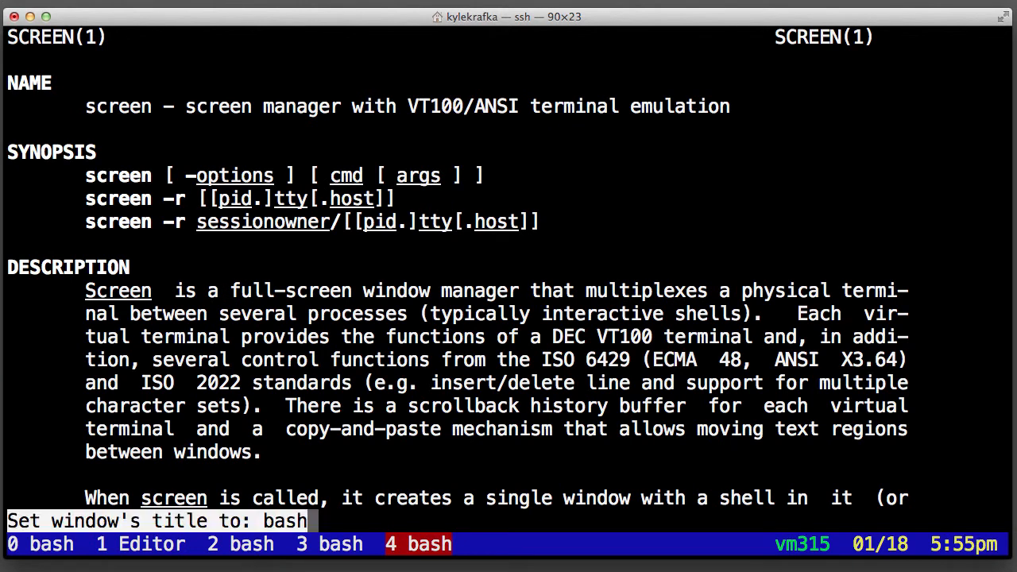
text(Man Page)
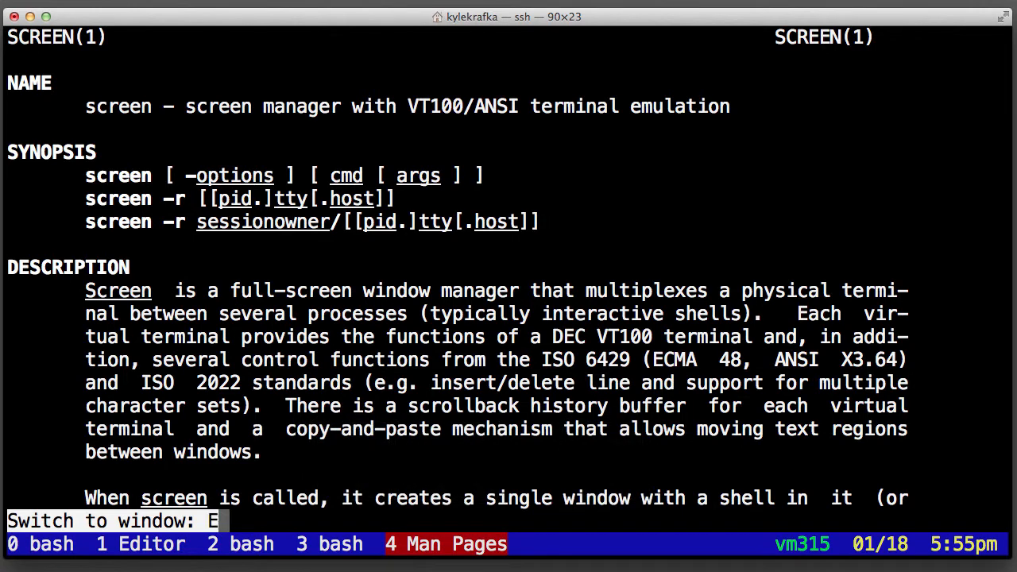
text(di)
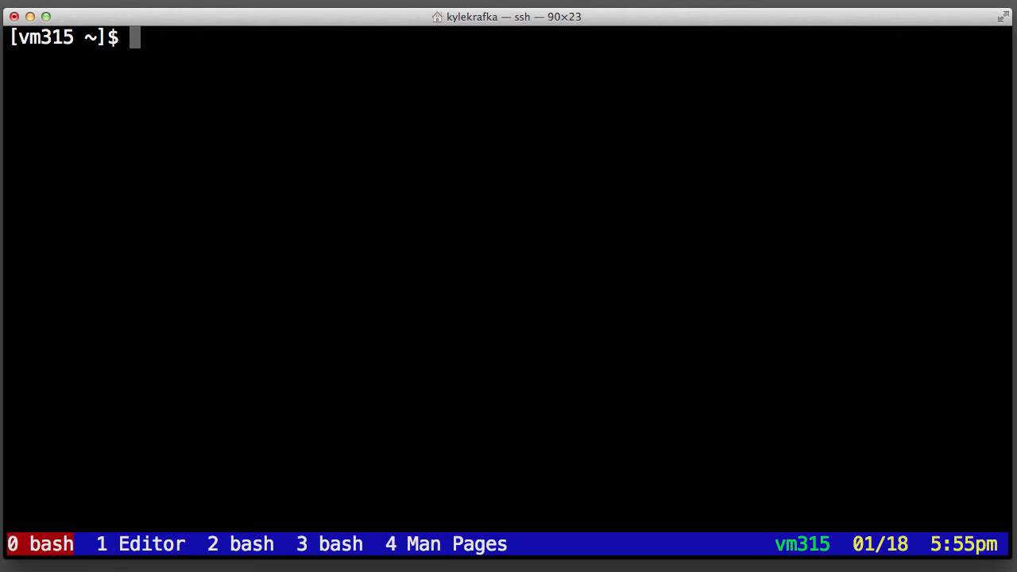
mouse_move(553, 398)
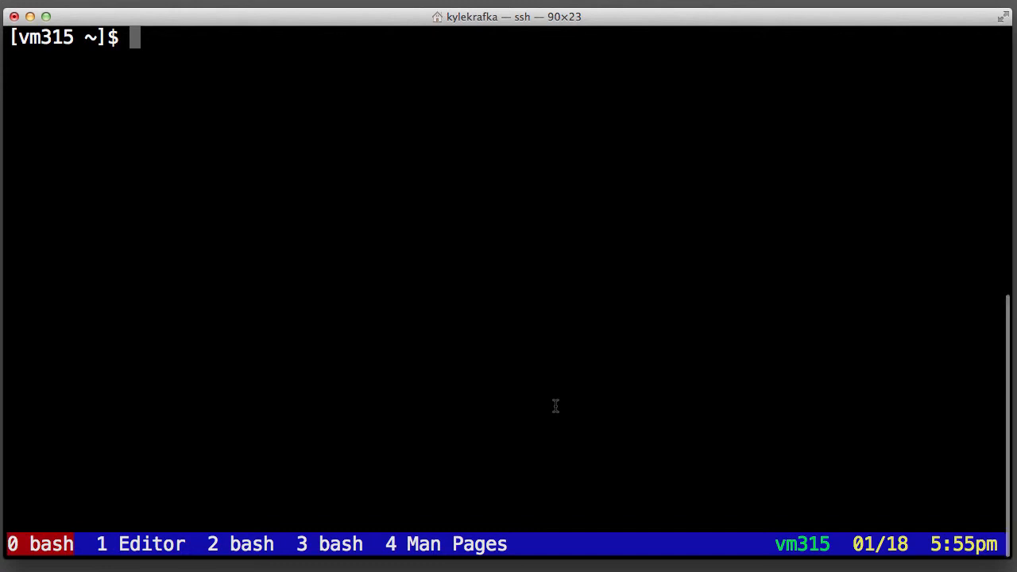
mouse_move(548, 419)
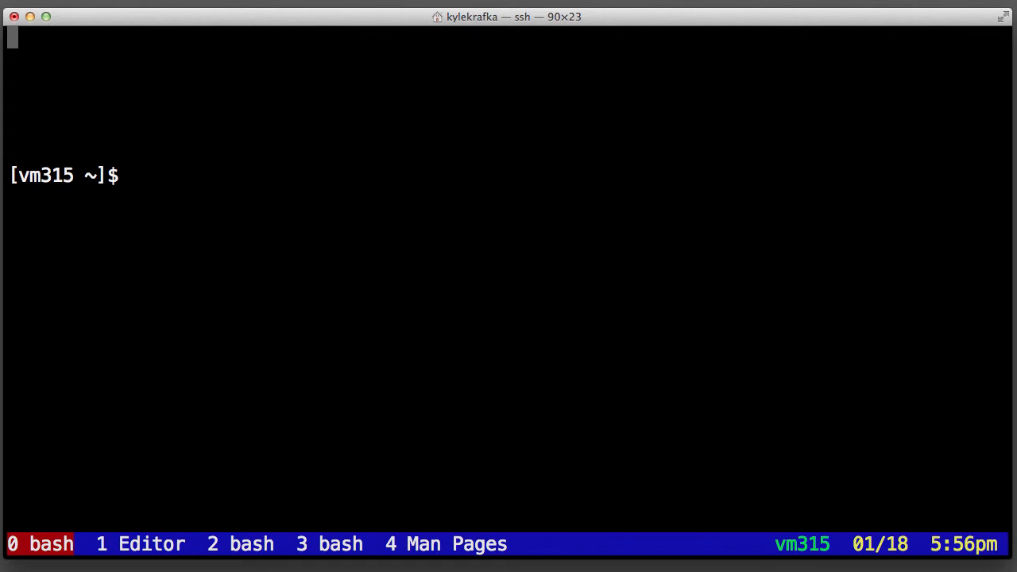
Browse window 0's scrollback in copy mode and return to the live shell prompt
key(Escape)
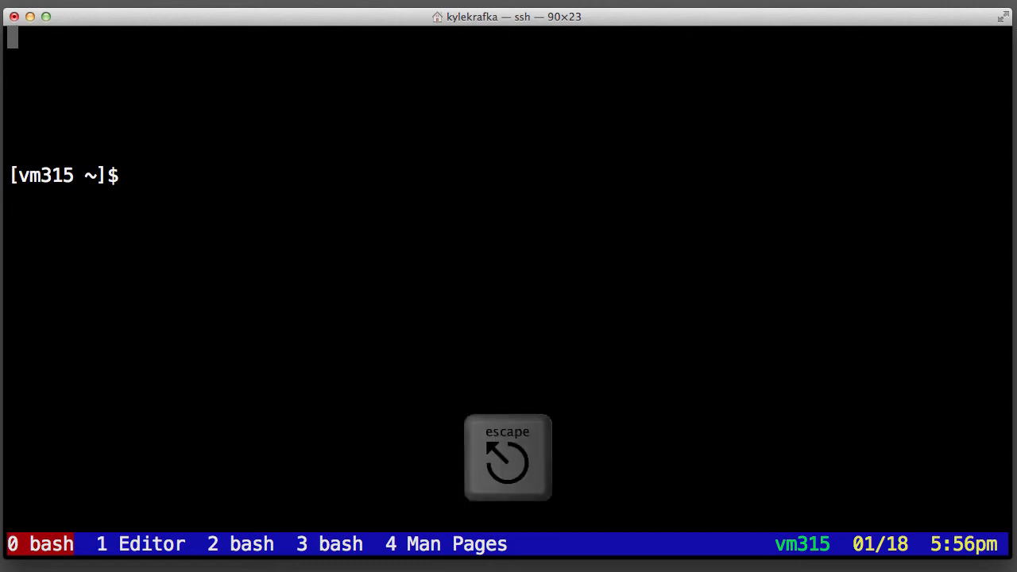
key(Escape)
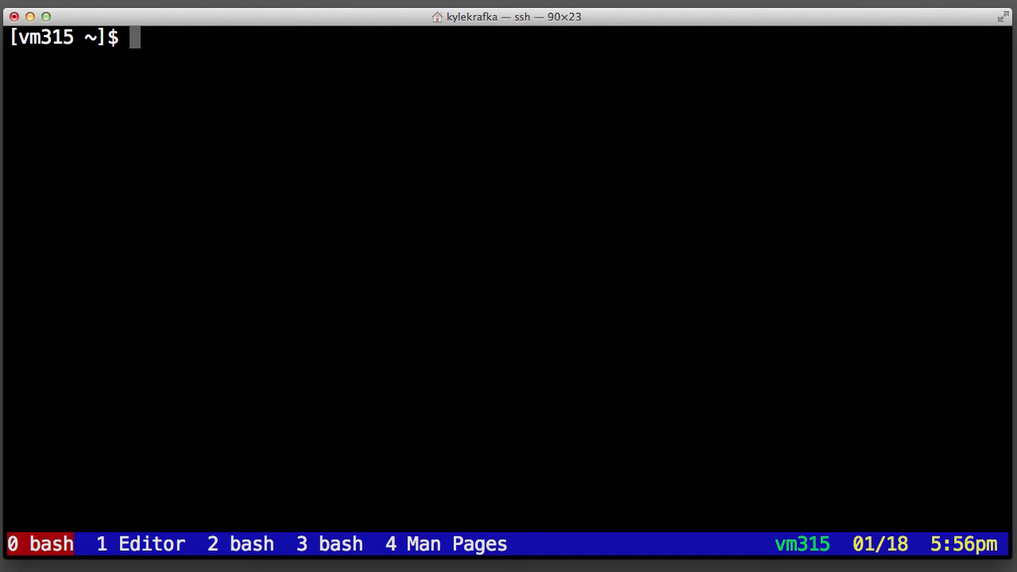
Exit the shells in windows 0 and 2, leaving Editor, window 3 and Man Pages
text(exi)
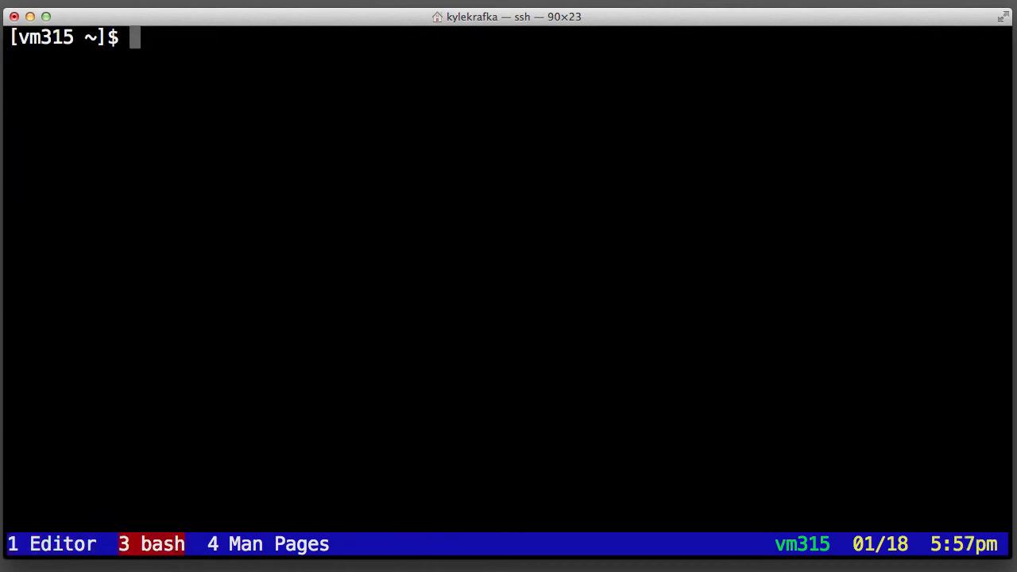
mouse_move(232, 179)
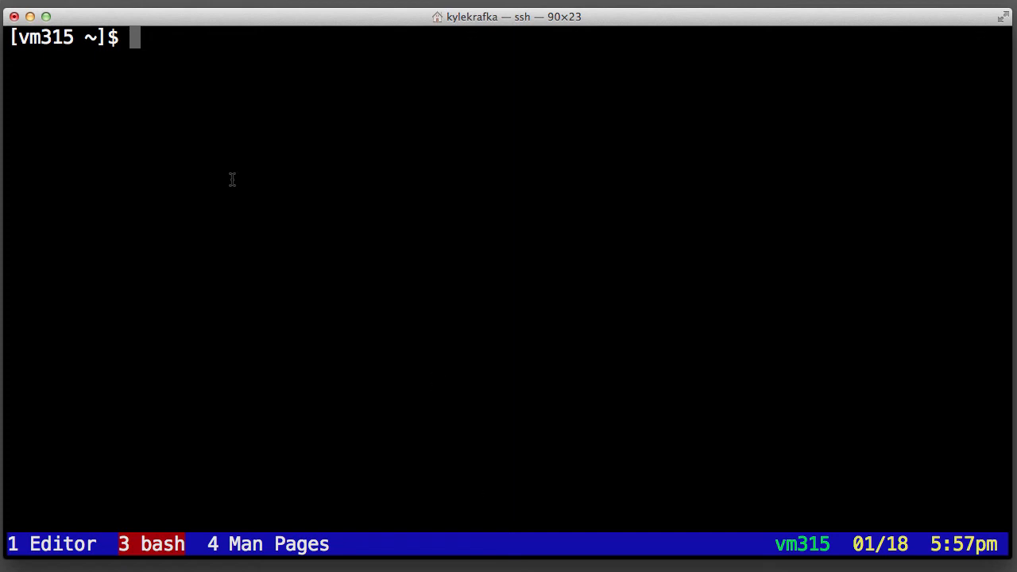